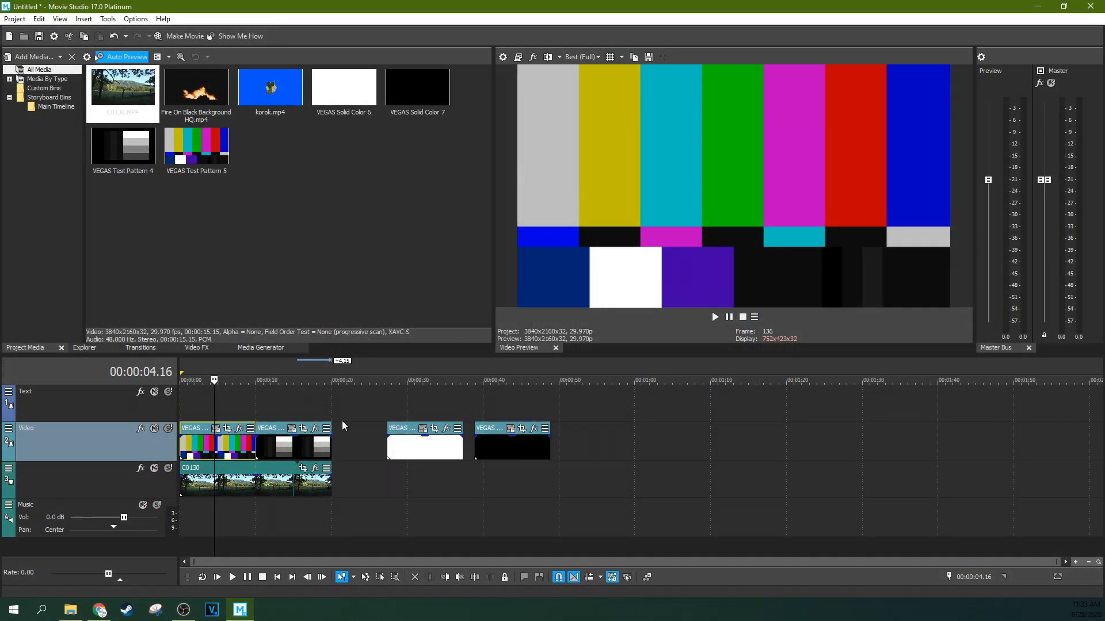
pyautogui.moveTo(239, 433)
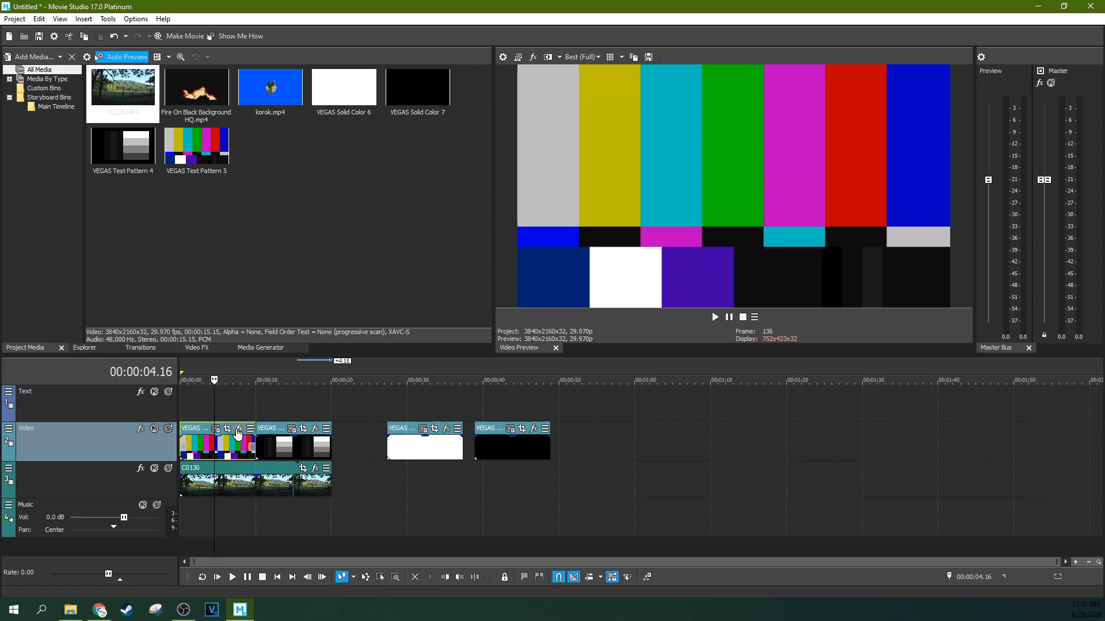
# - Apply Picture in Picture to the test pattern clip, then remove it, leaving only Pan/Crop
pyautogui.click(283, 380)
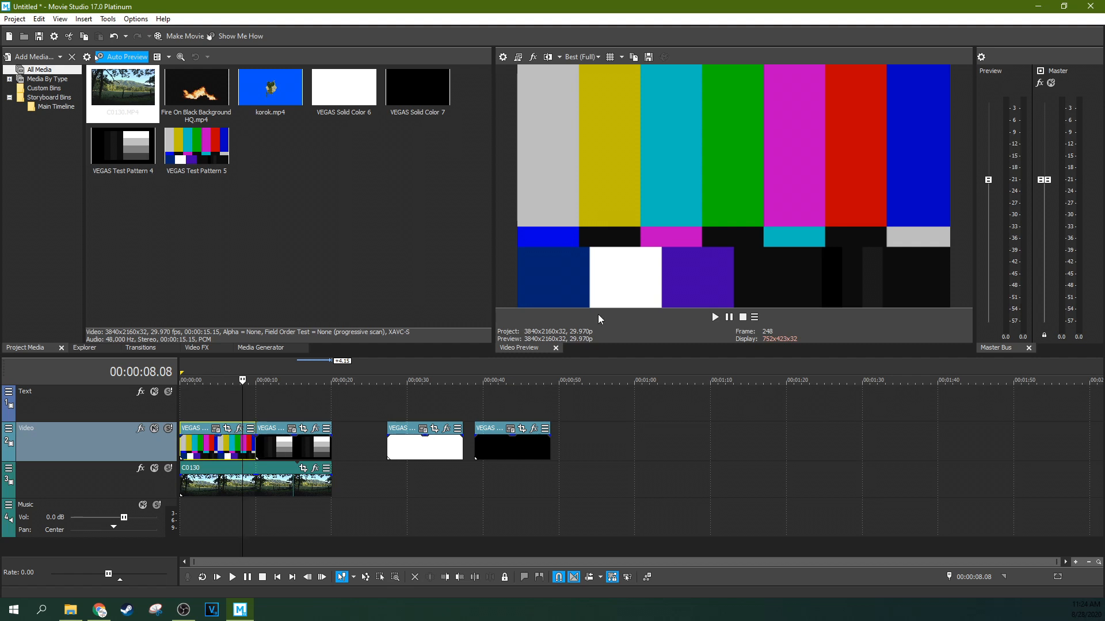
pyautogui.moveTo(462, 303)
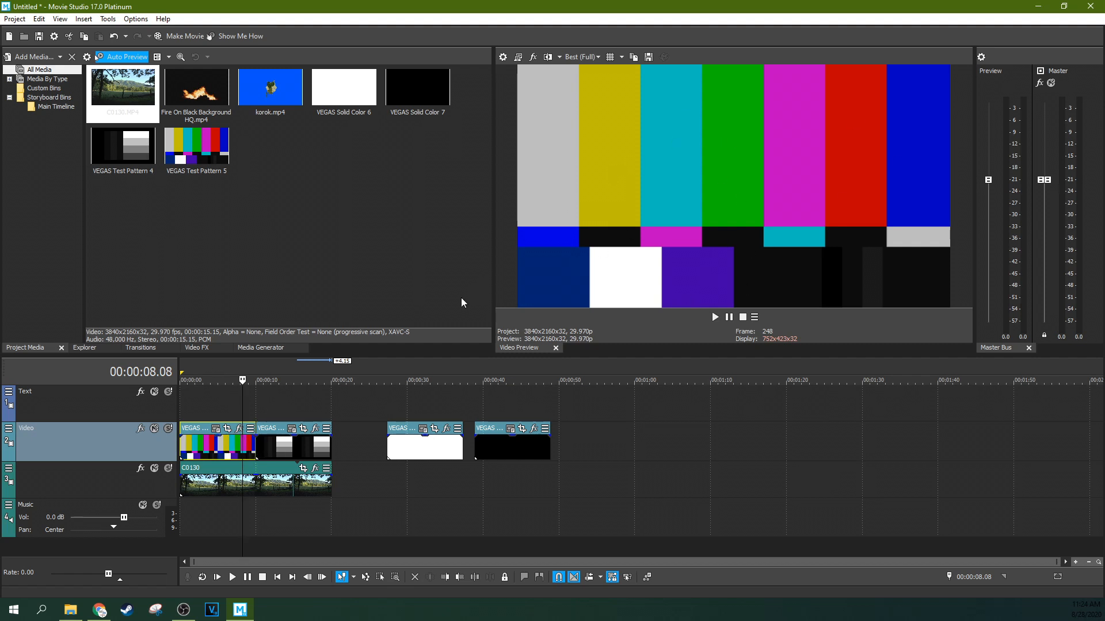
pyautogui.click(220, 380)
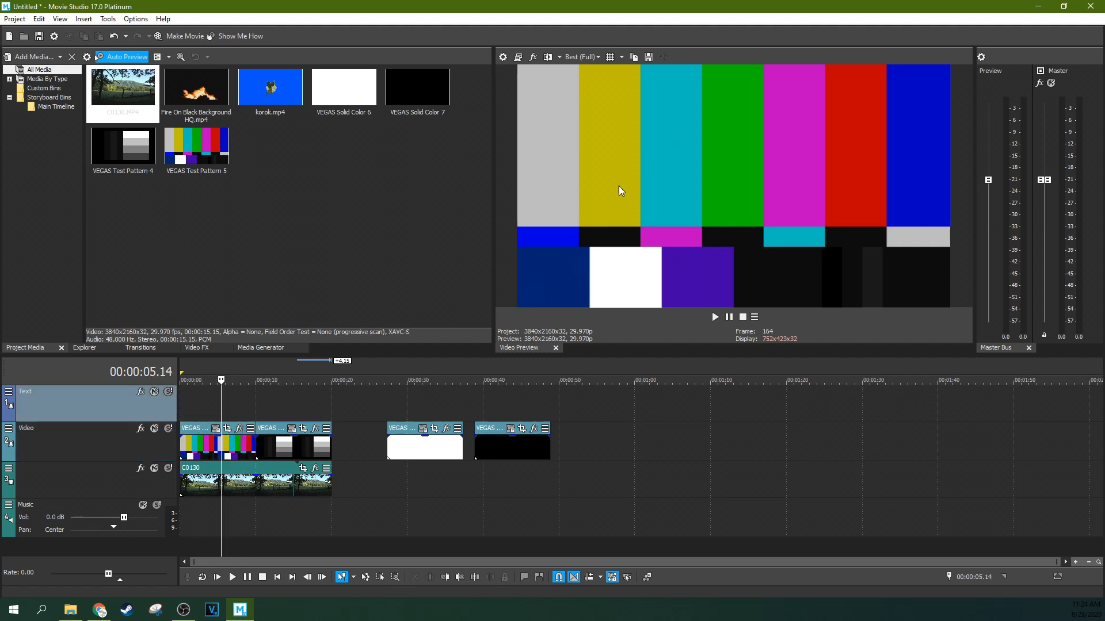
pyautogui.moveTo(430, 278)
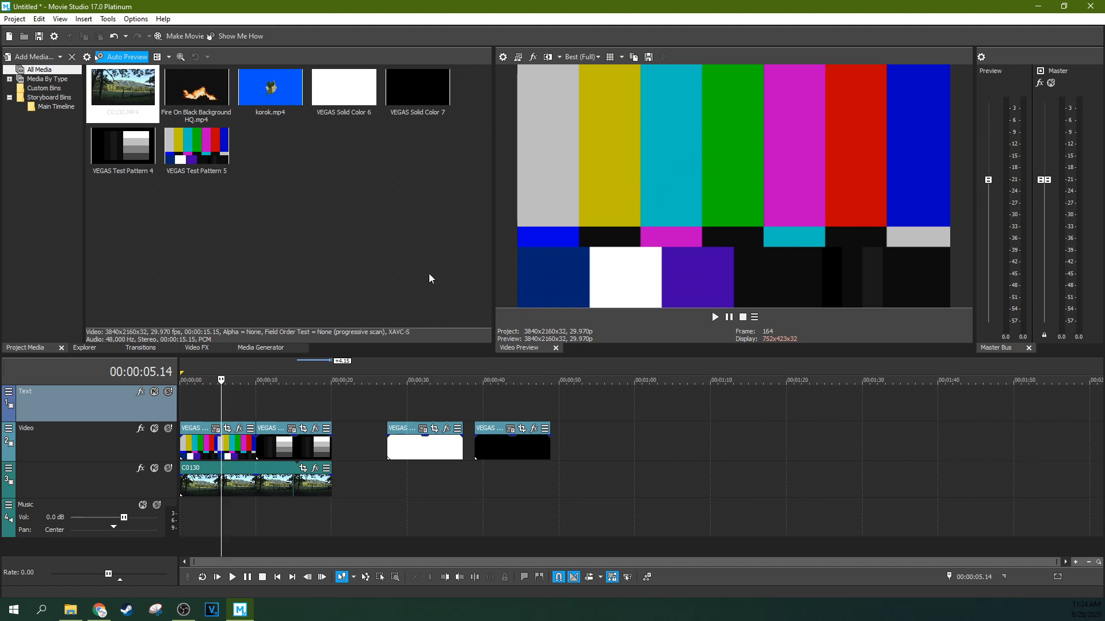
pyautogui.moveTo(352, 339)
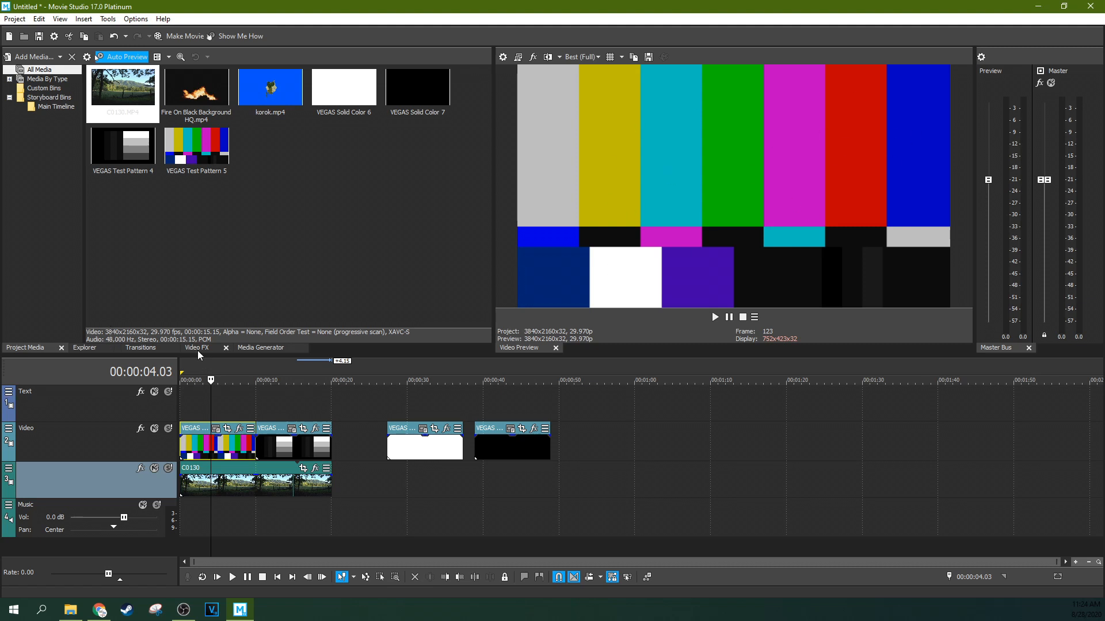
pyautogui.click(197, 347)
pyautogui.write('pic')
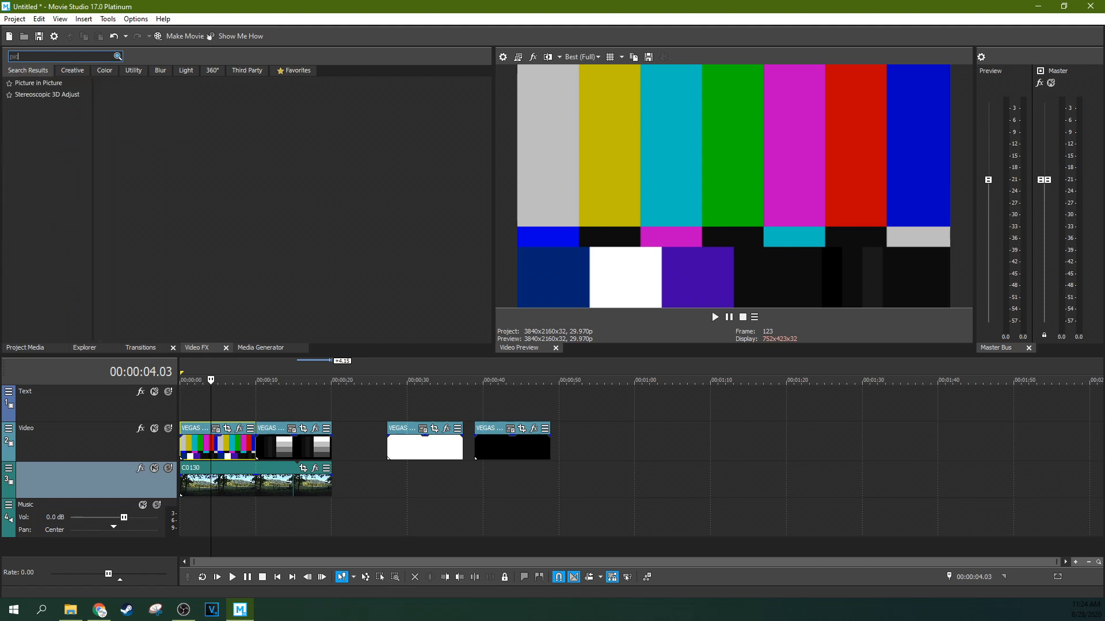
pyautogui.click(38, 82)
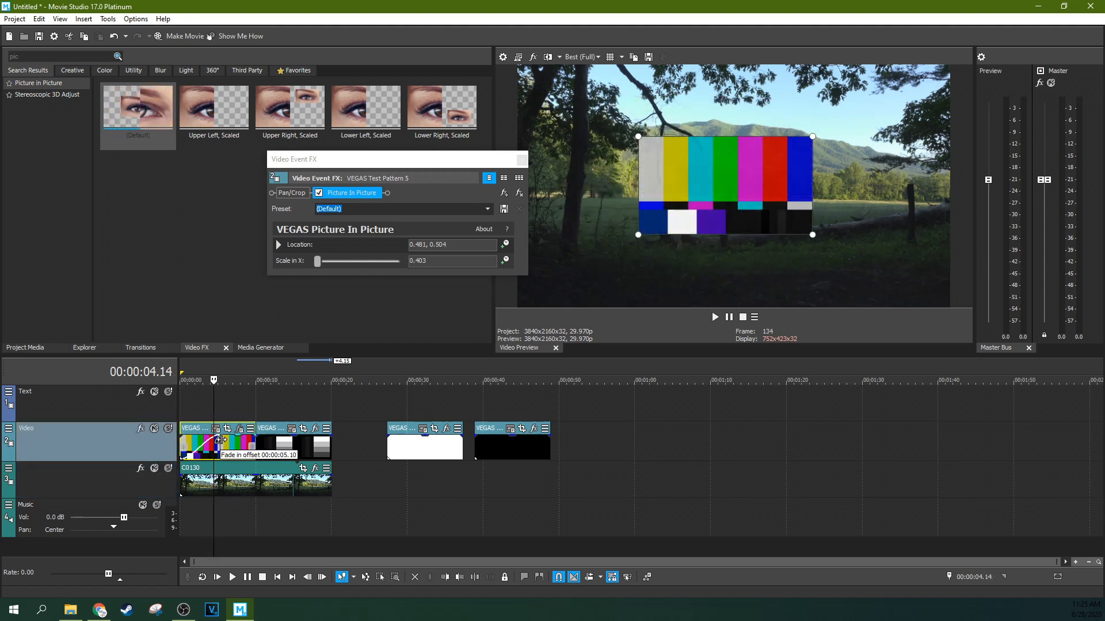
pyautogui.click(191, 380)
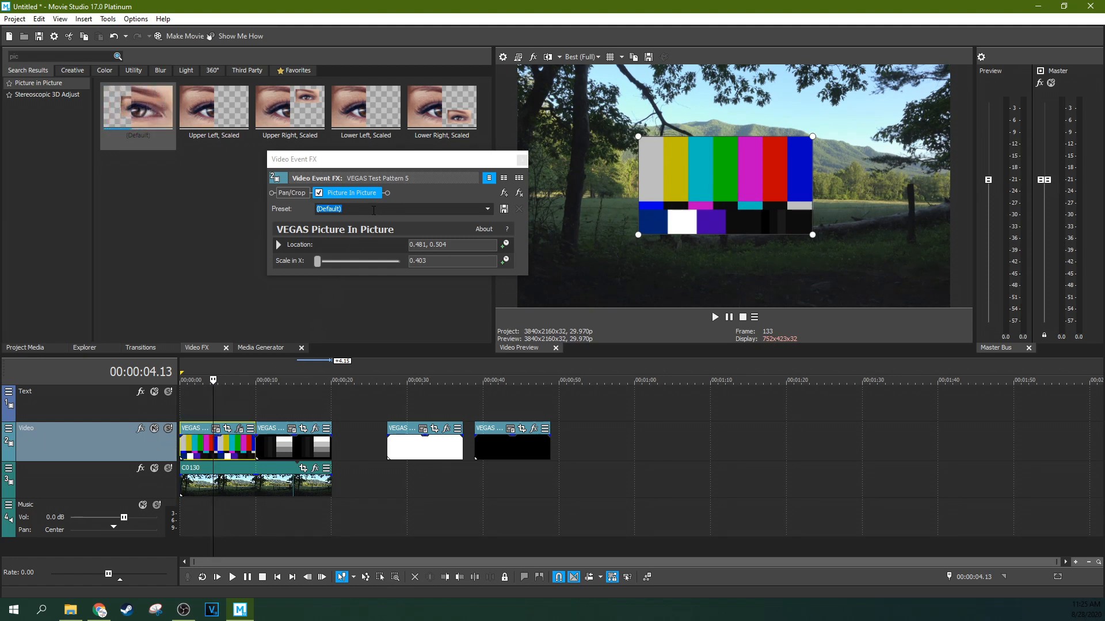
pyautogui.click(318, 192)
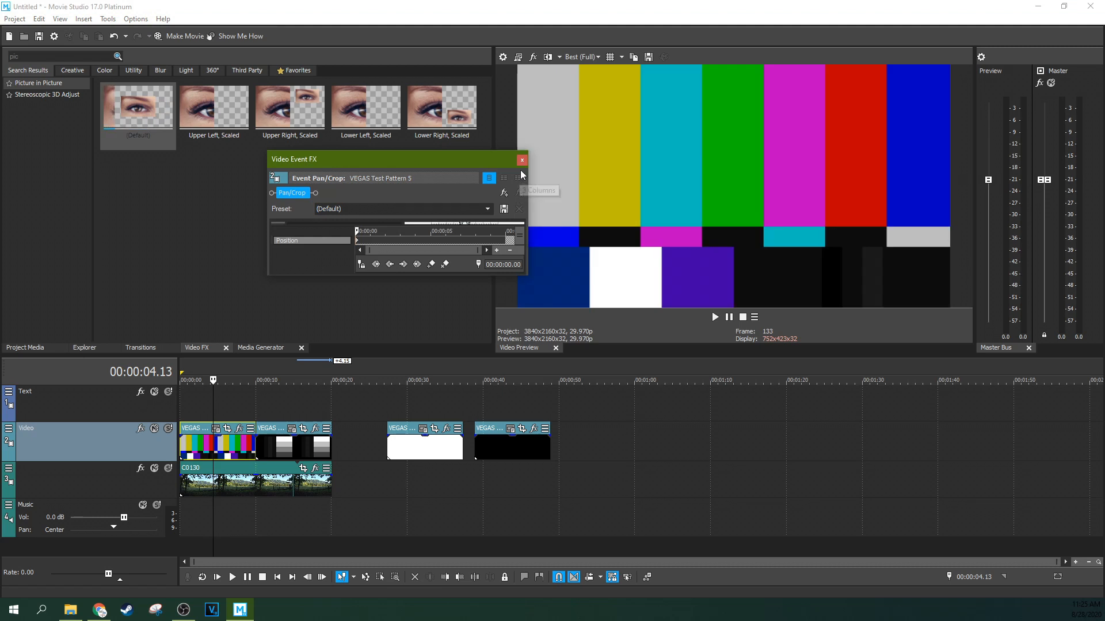
# - Switch the Video track to Multiply (Mask) compositing and open the white solid clip's Generated Media settings
pyautogui.click(521, 159)
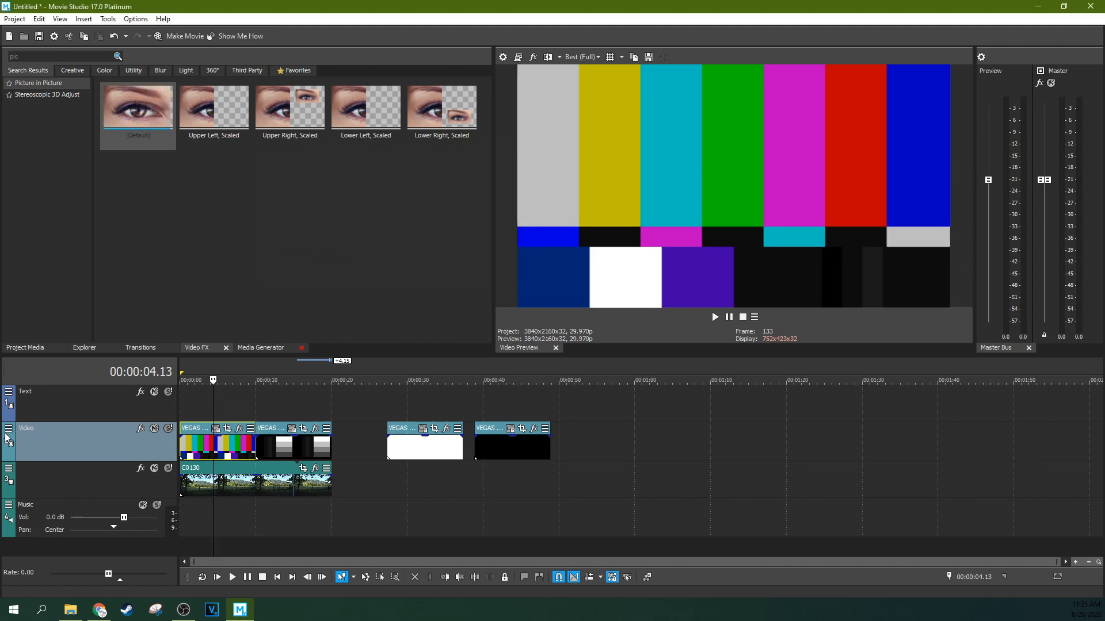
pyautogui.click(7, 428)
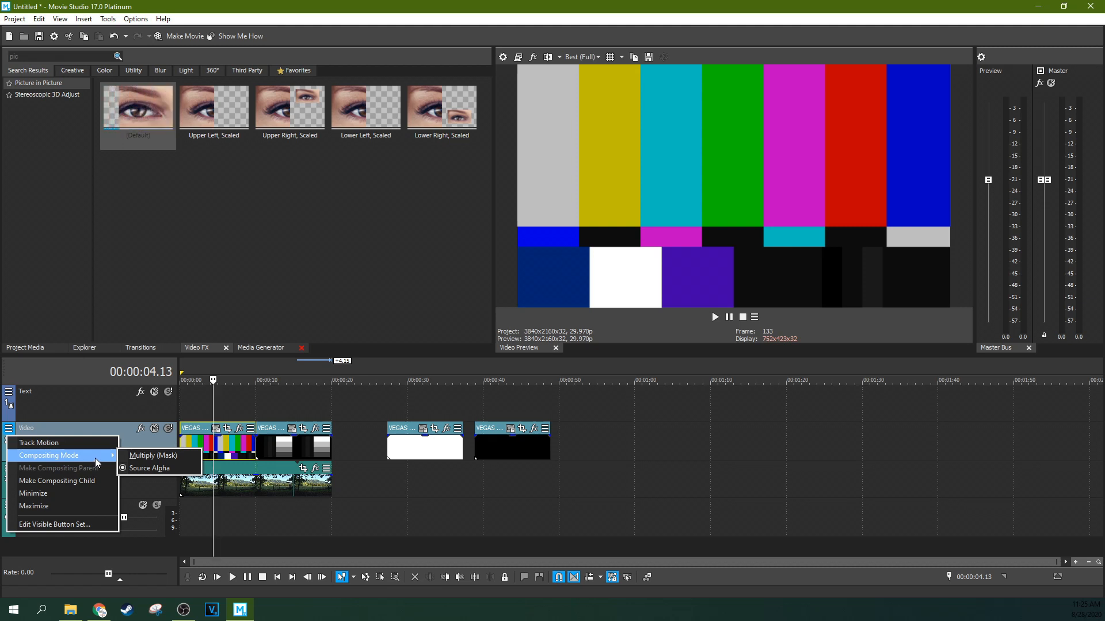
pyautogui.moveTo(153, 455)
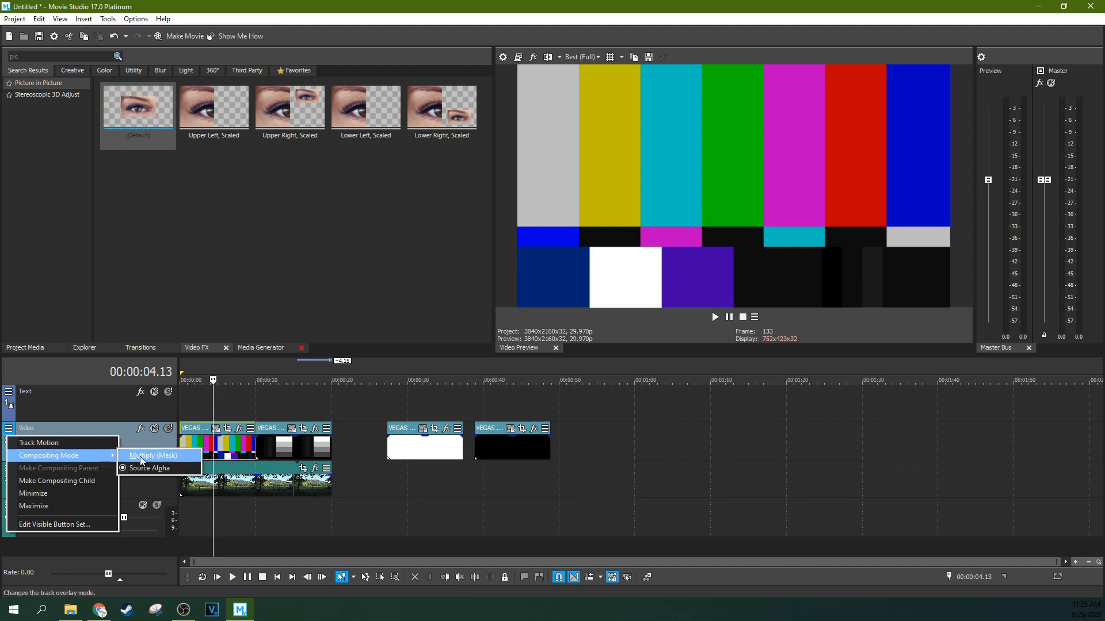
pyautogui.click(150, 467)
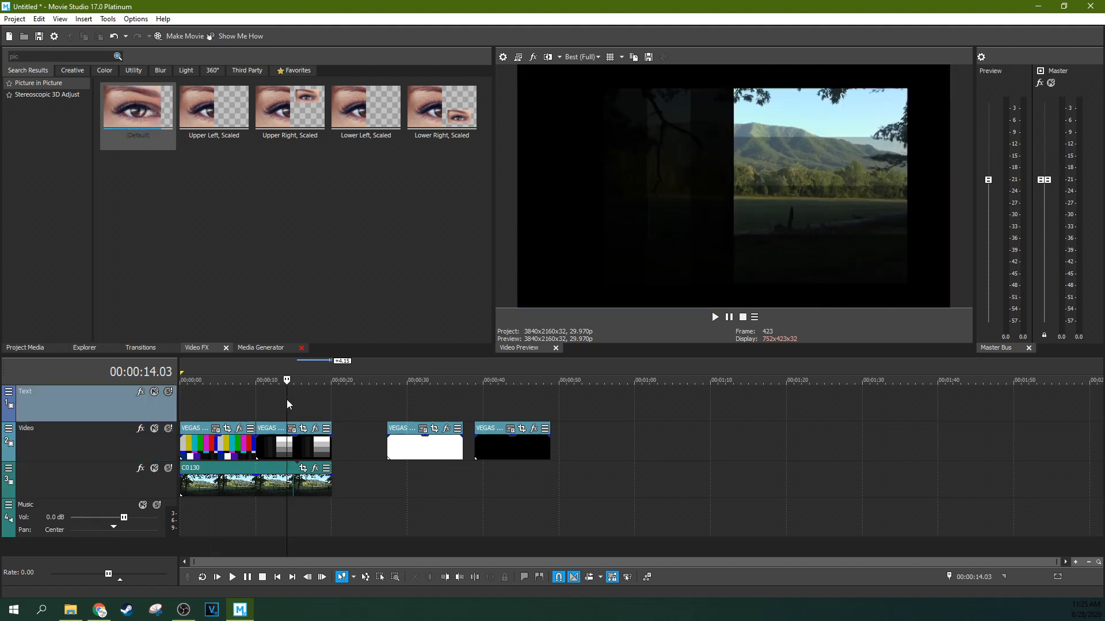
pyautogui.click(235, 380)
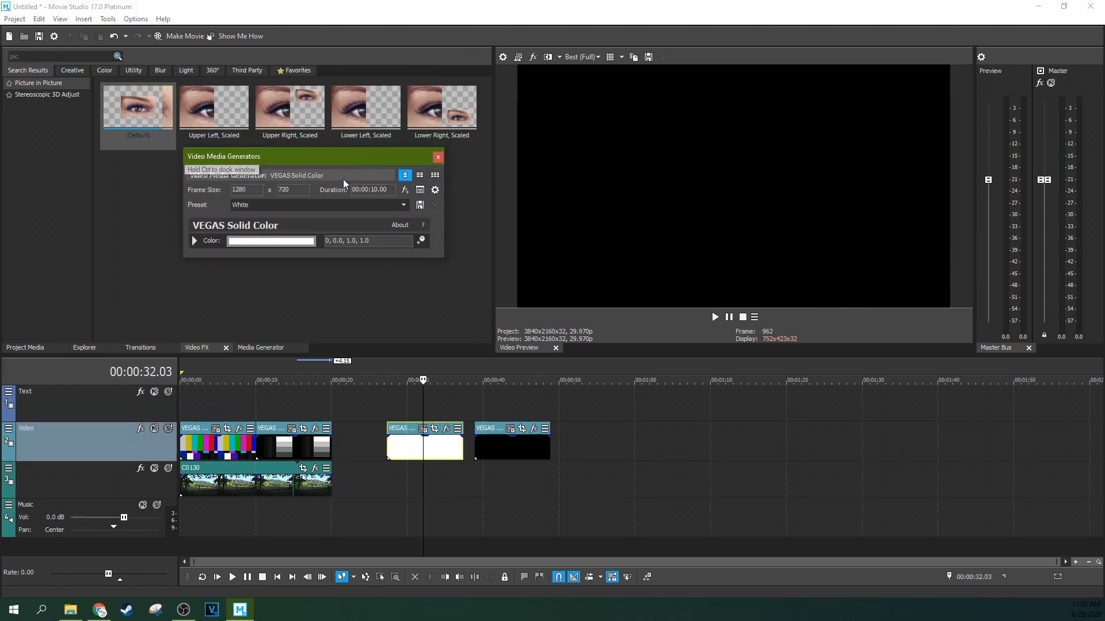
pyautogui.moveTo(420, 172)
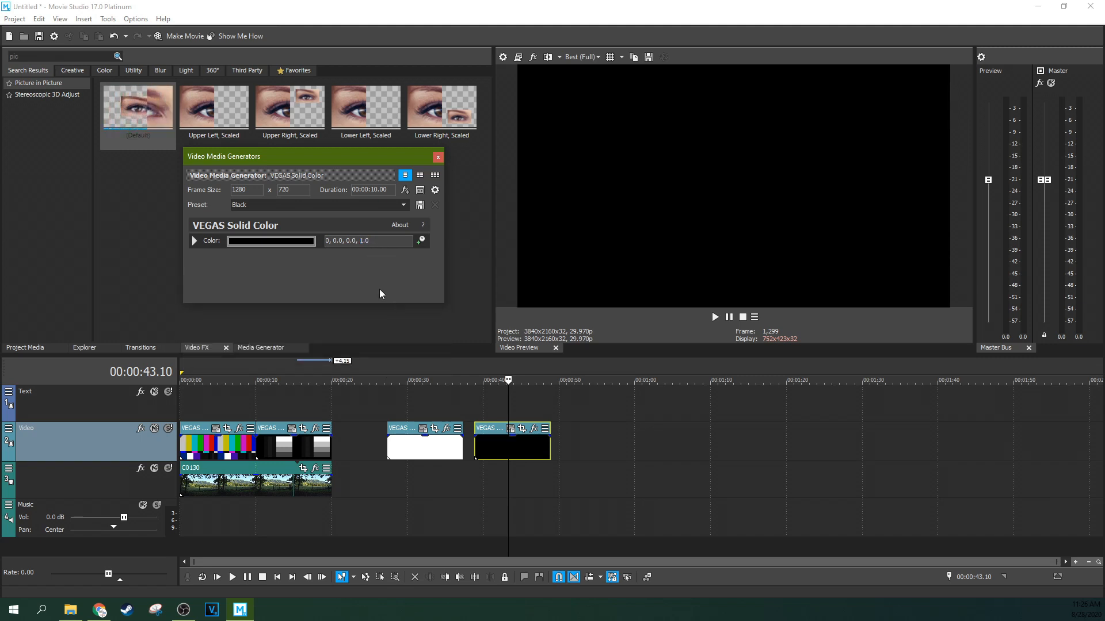
# - Recolour the black Solid Color clip blue and move it onto the Text track near 40 s
pyautogui.click(270, 240)
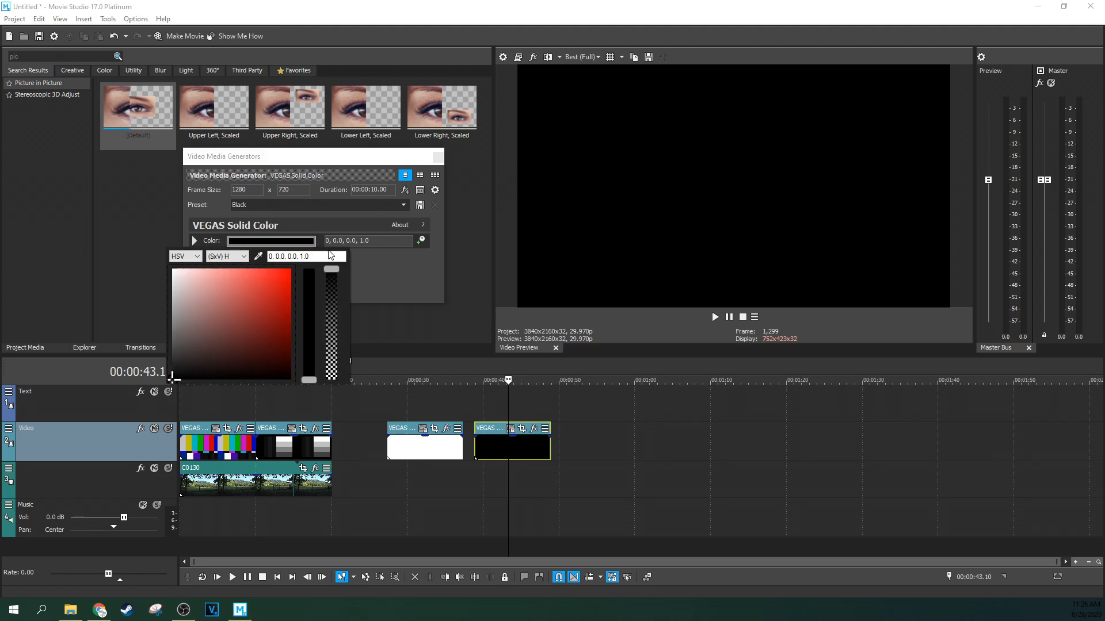
pyautogui.moveTo(379, 261)
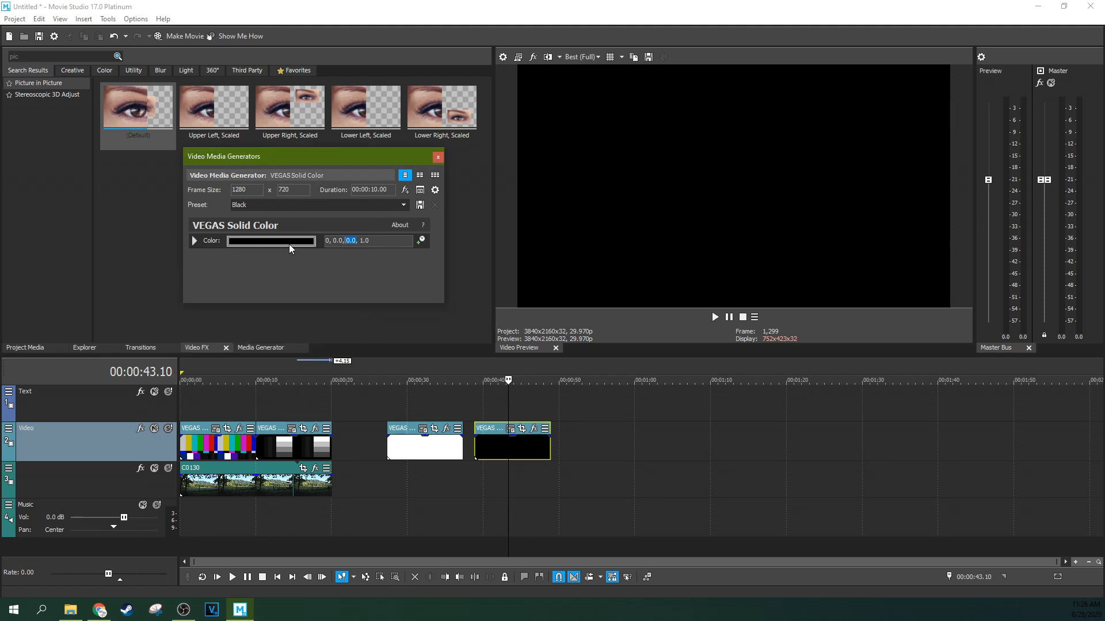
pyautogui.click(271, 241)
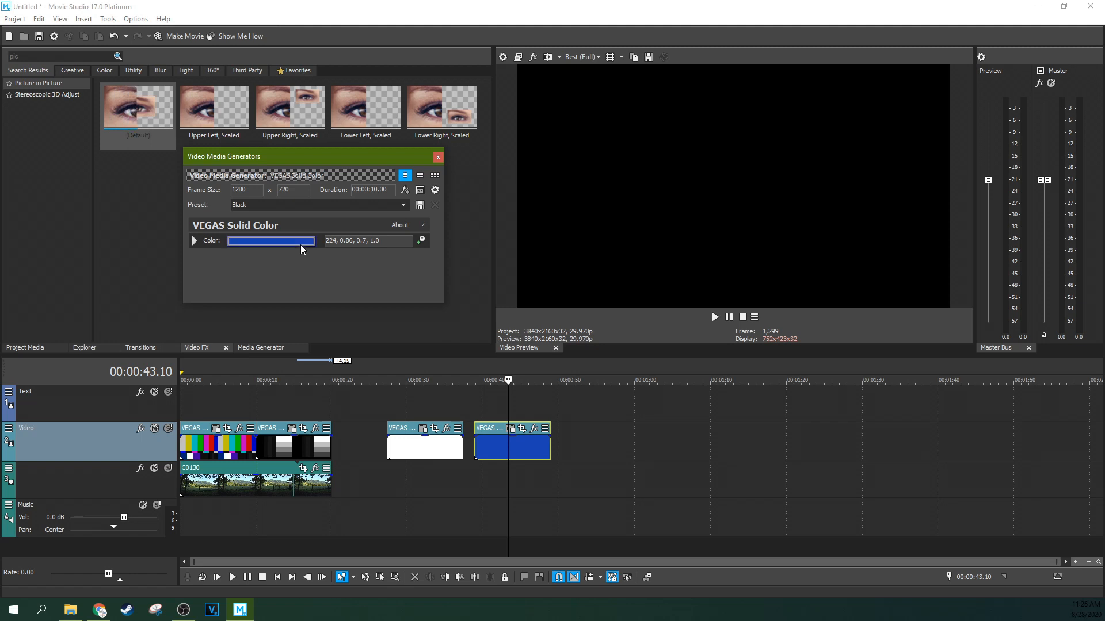
pyautogui.click(270, 240)
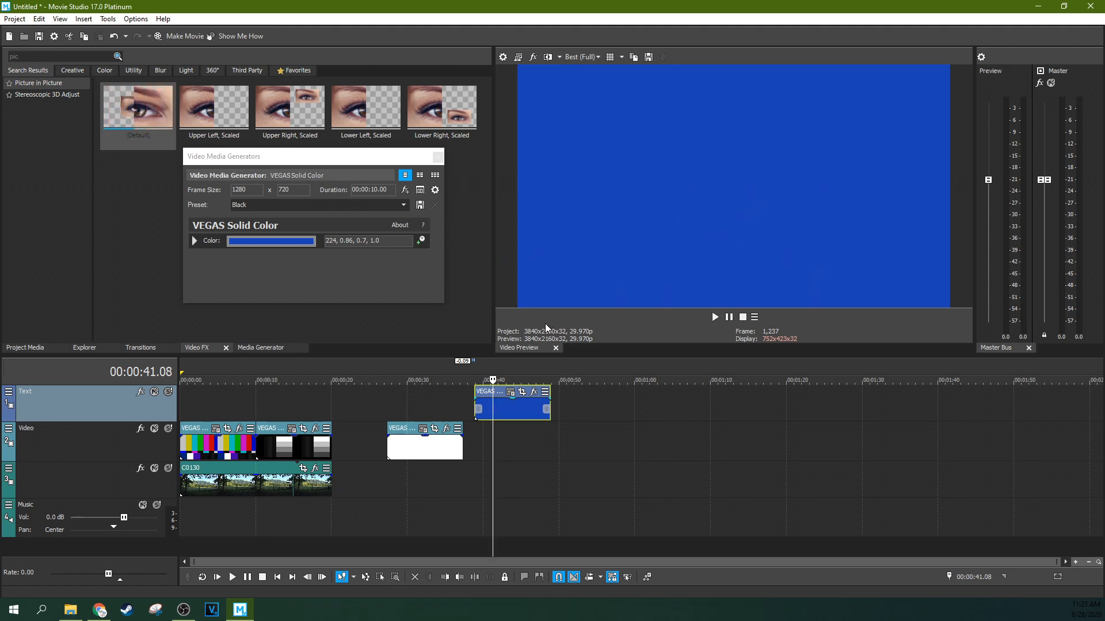
# - Enter colour values 0, 0.0, 1.0, 1.0 to make Solid Color 7 white
pyautogui.click(237, 381)
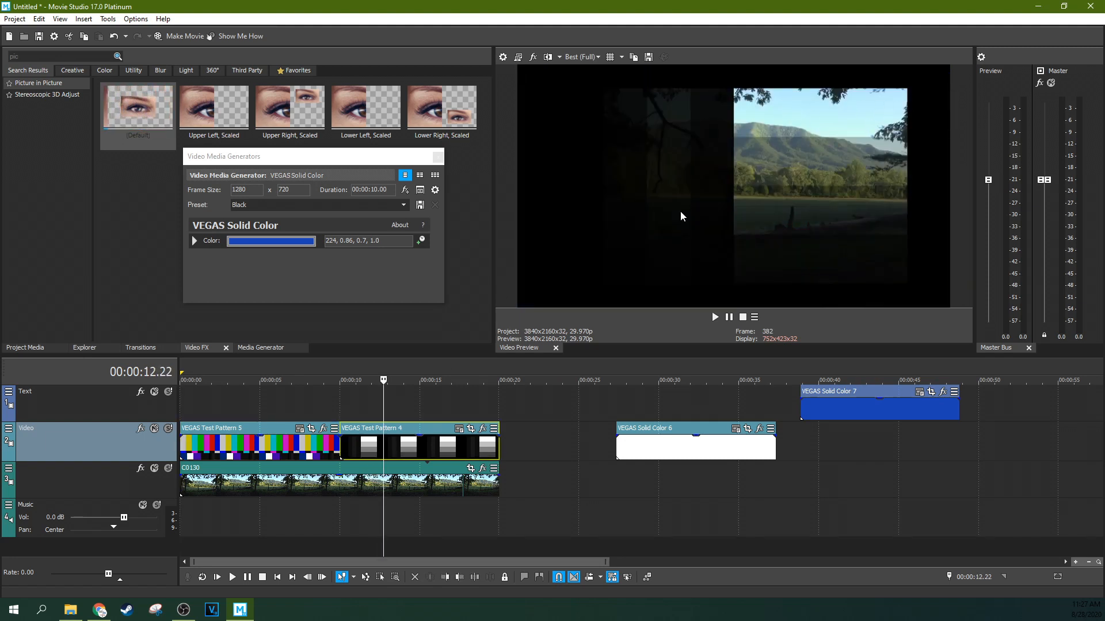
pyautogui.tripleClick(374, 240)
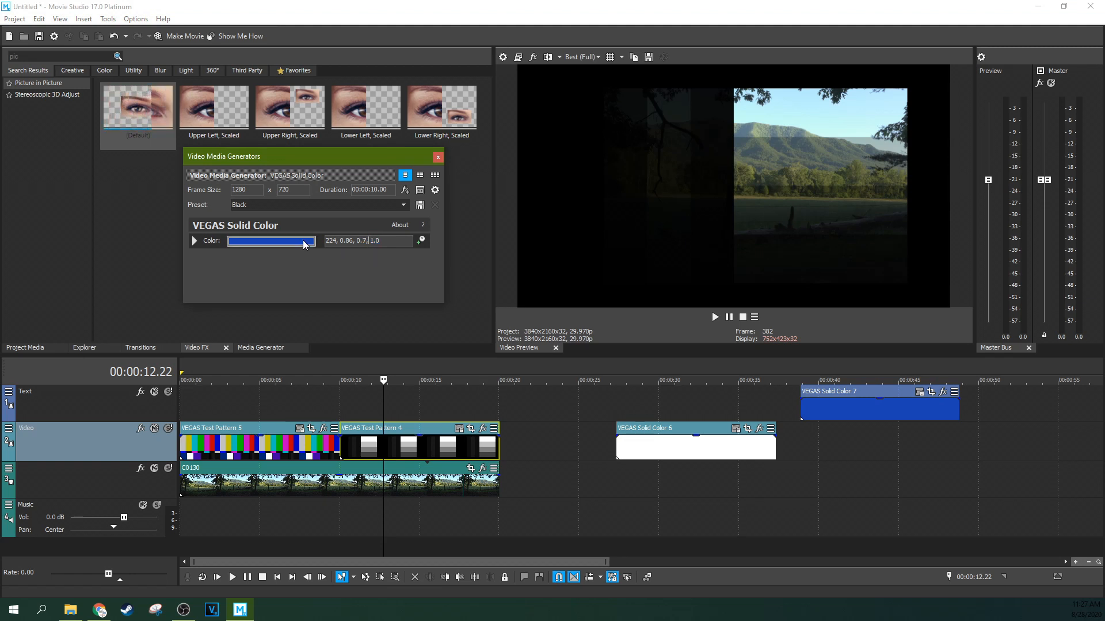
pyautogui.click(271, 241)
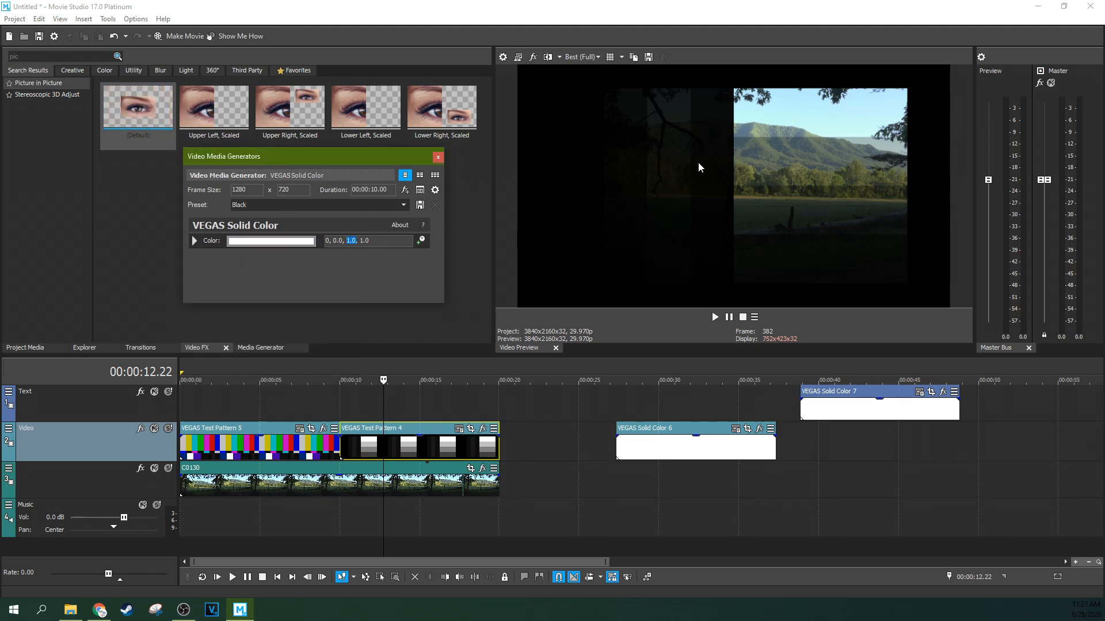
pyautogui.moveTo(737, 200)
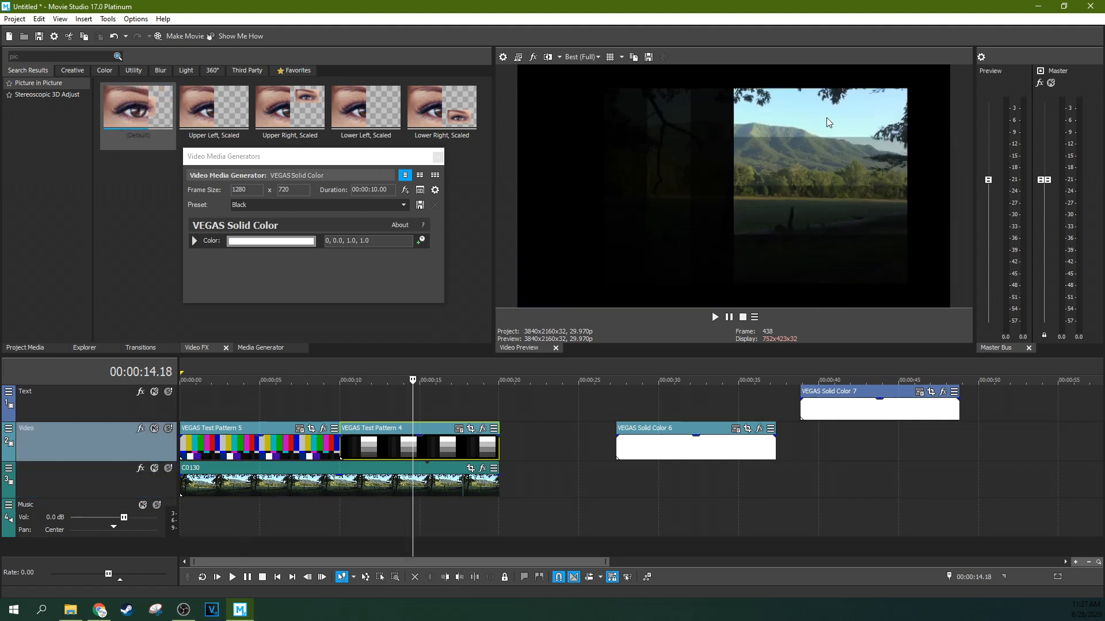
pyautogui.moveTo(713, 187)
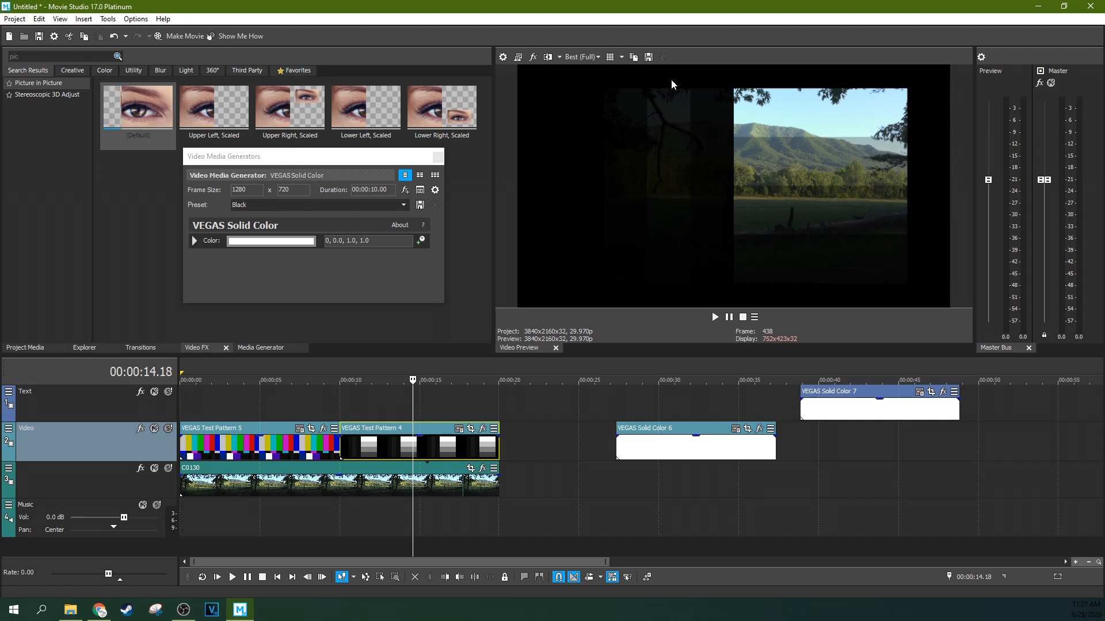
pyautogui.moveTo(920, 88)
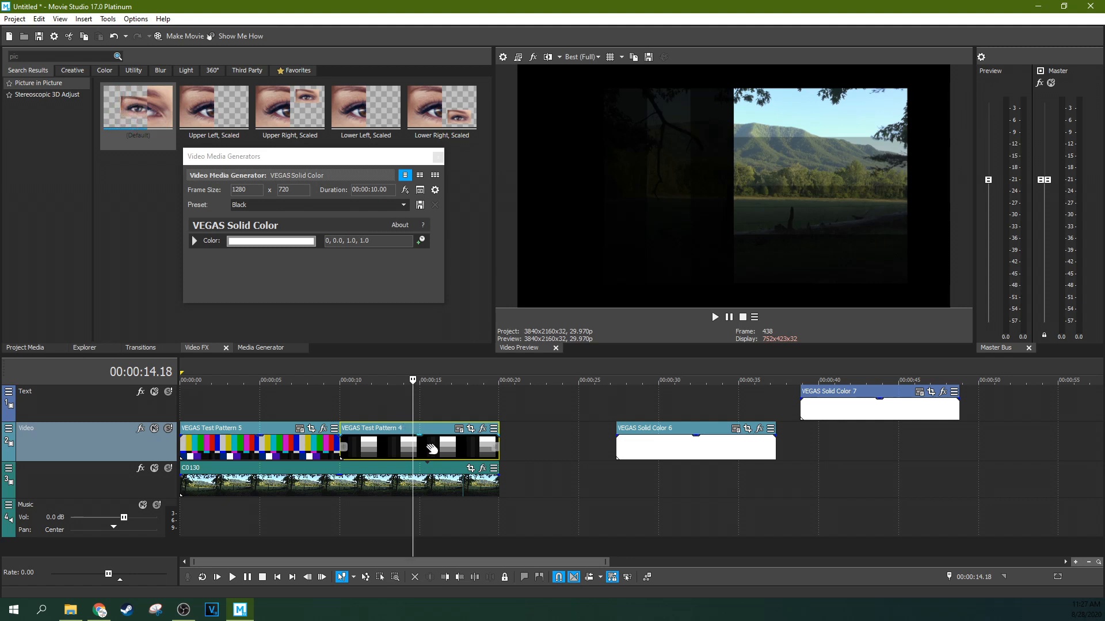
pyautogui.click(365, 380)
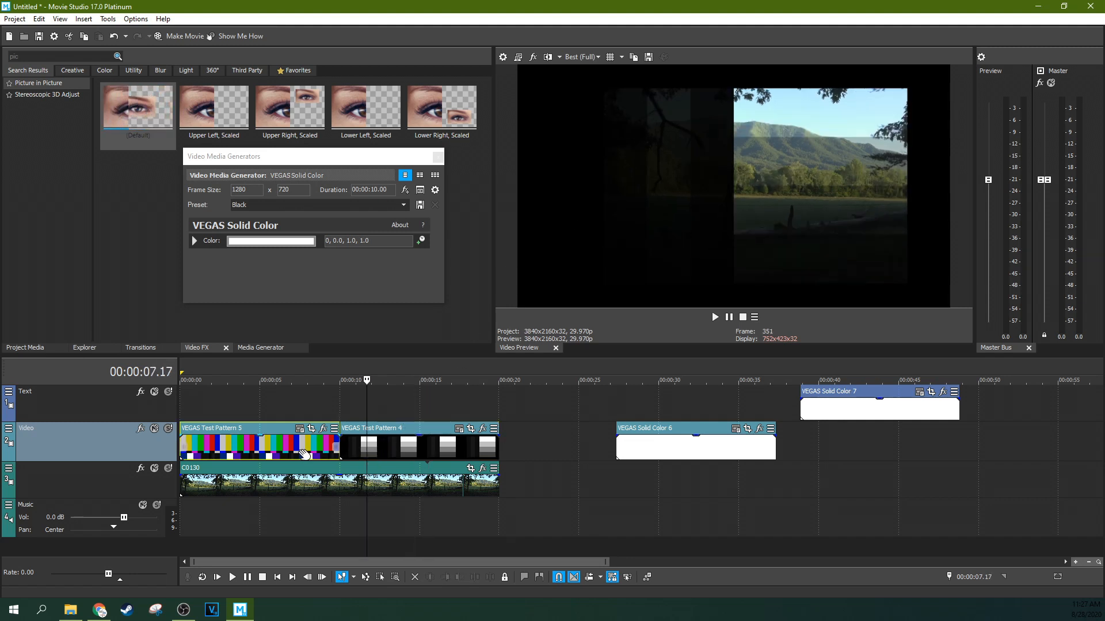
pyautogui.click(299, 380)
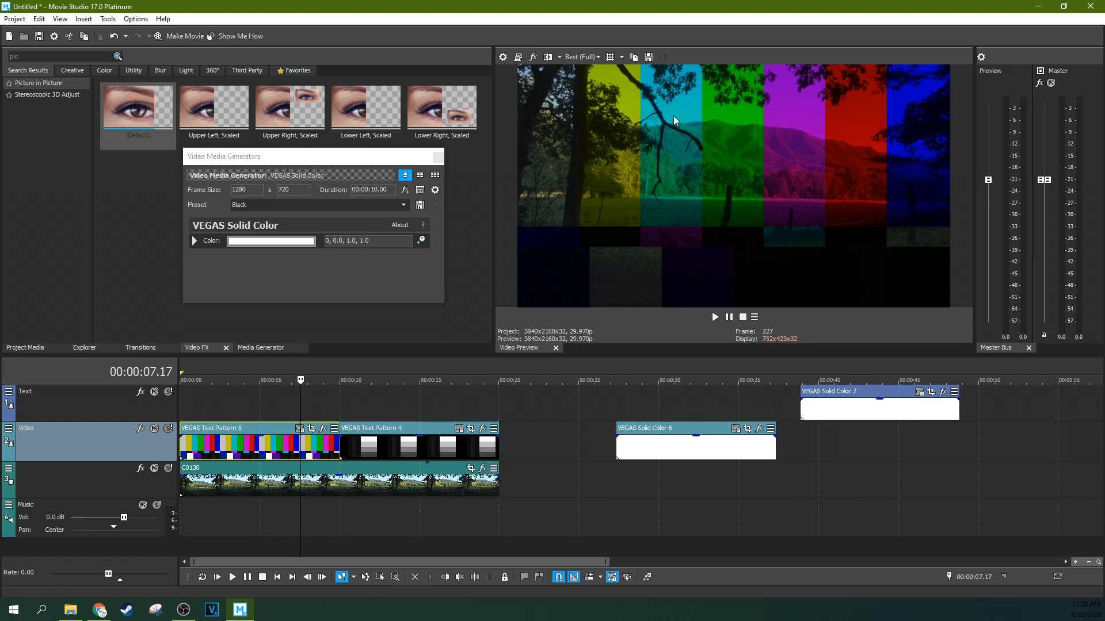
pyautogui.moveTo(680, 103)
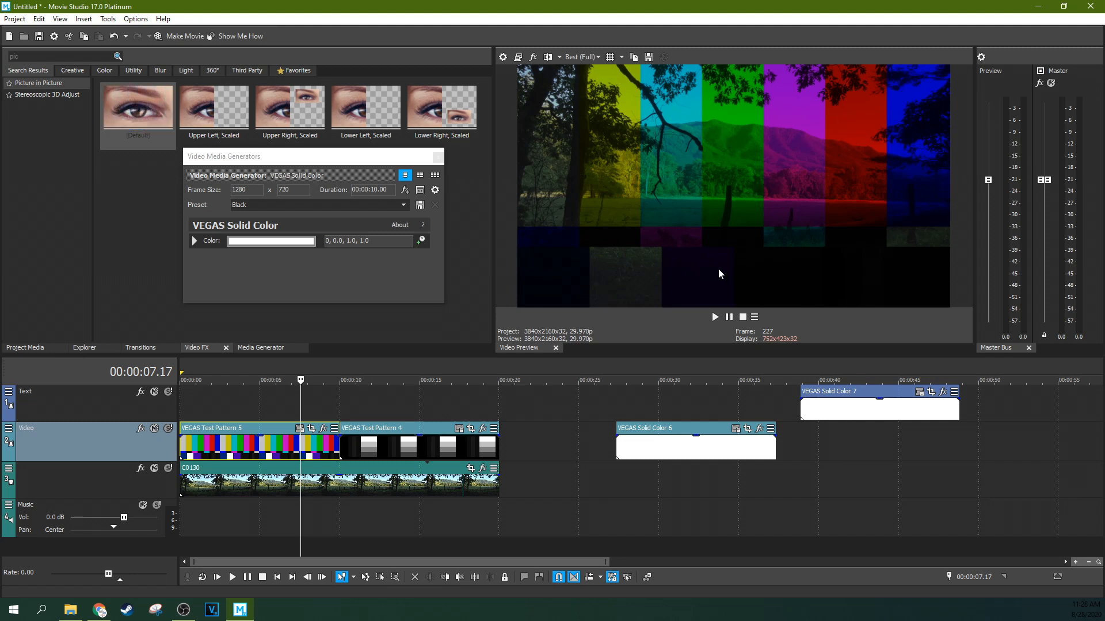
pyautogui.click(430, 380)
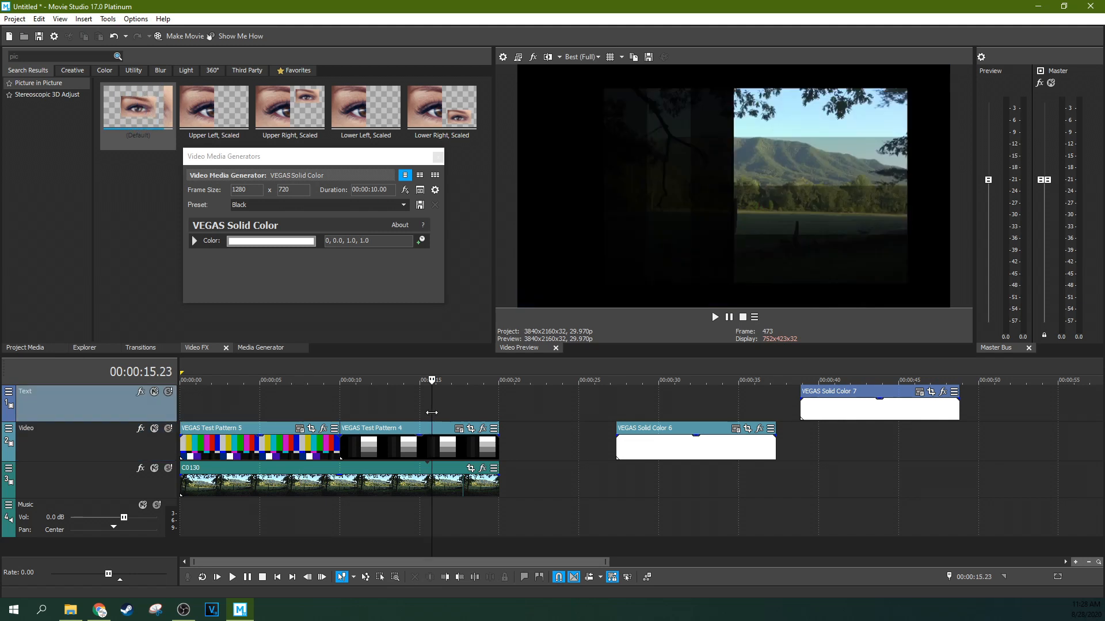
pyautogui.click(282, 381)
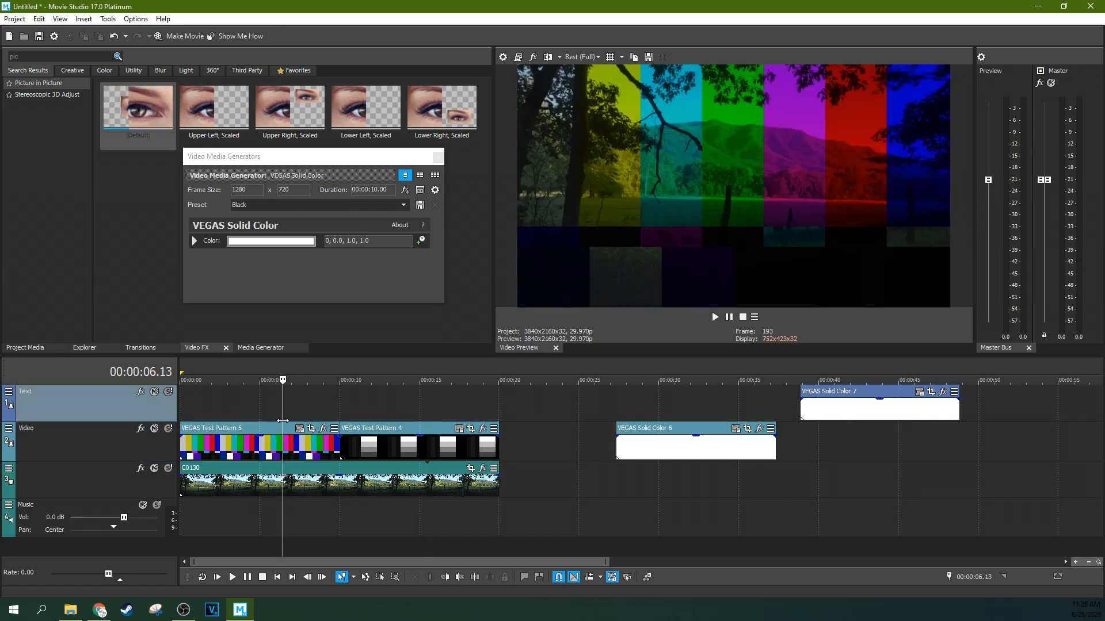
# - Show Project Media listing the landscape, fire, korok, solid-colour and test-pattern clips
pyautogui.click(25, 347)
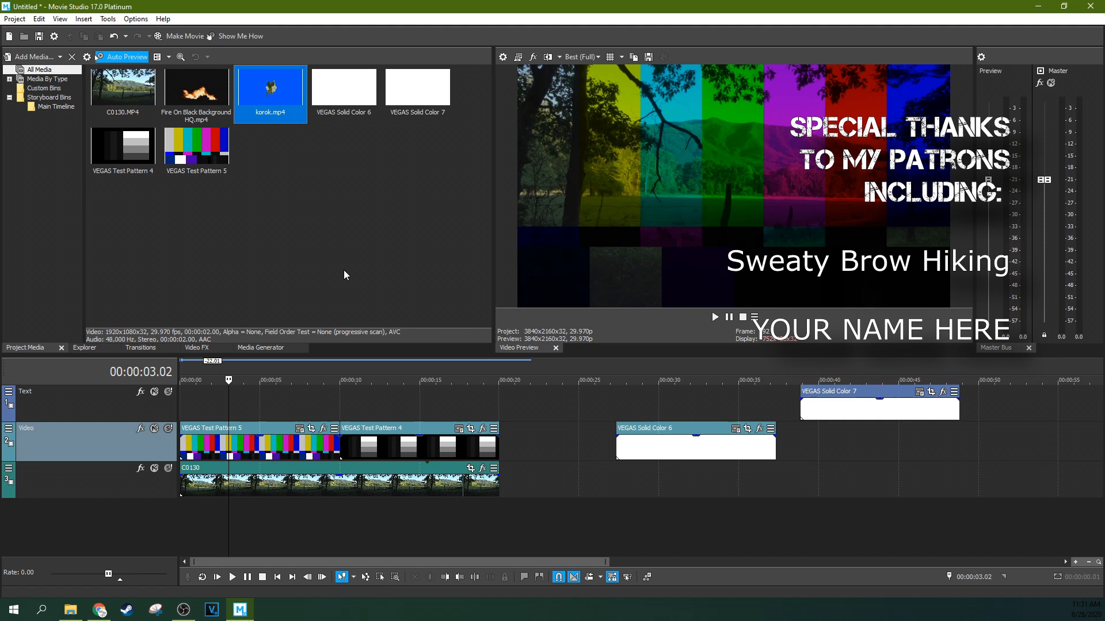
pyautogui.moveTo(426, 324)
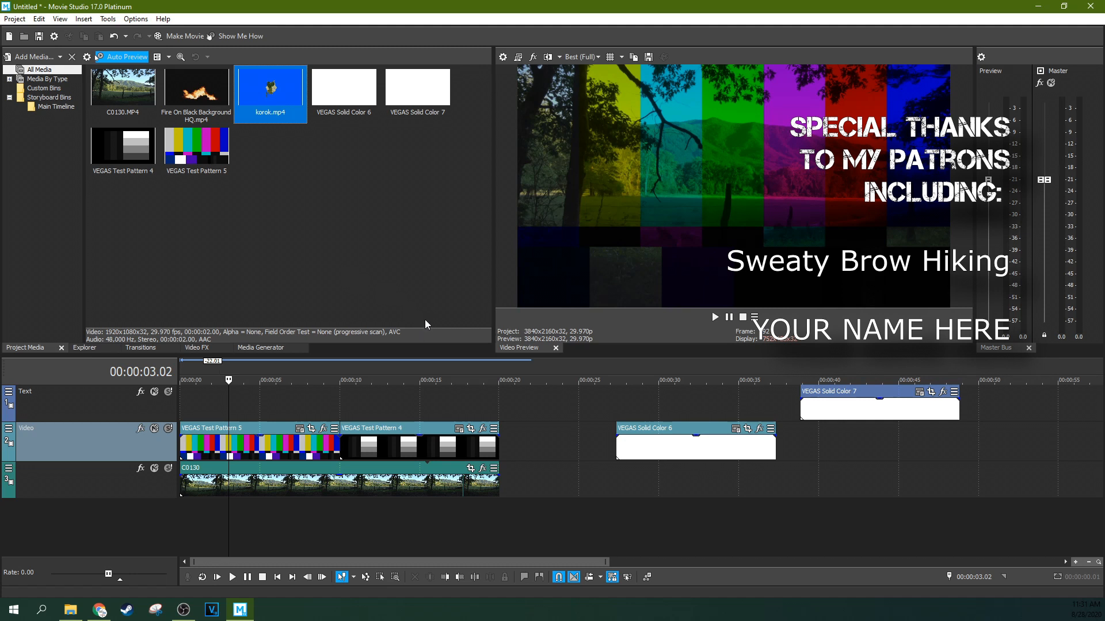
pyautogui.moveTo(395, 286)
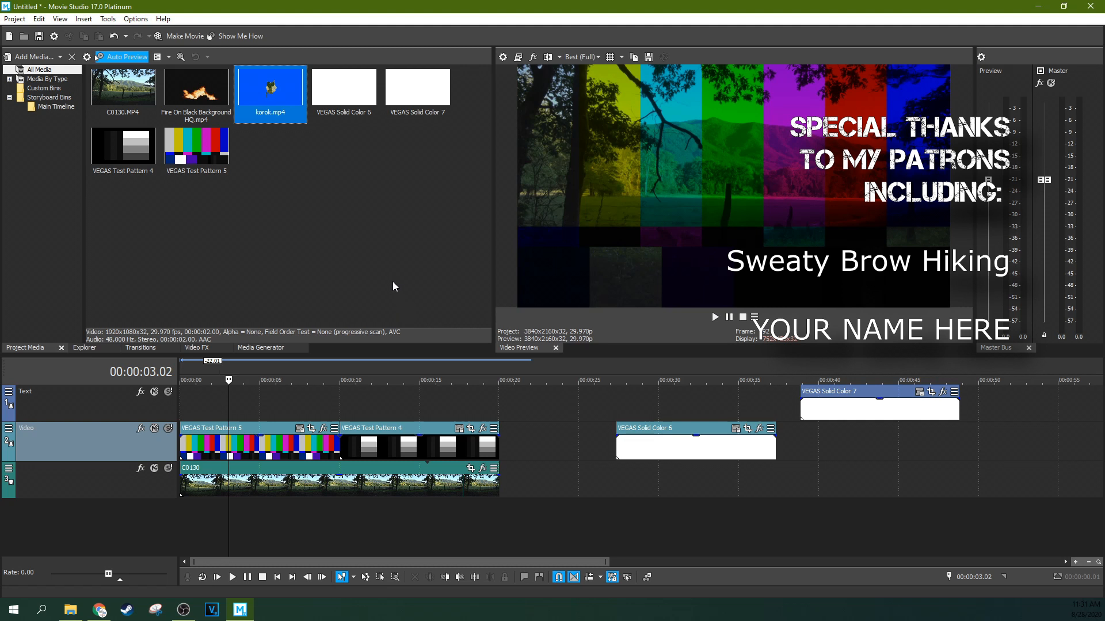
pyautogui.moveTo(419, 261)
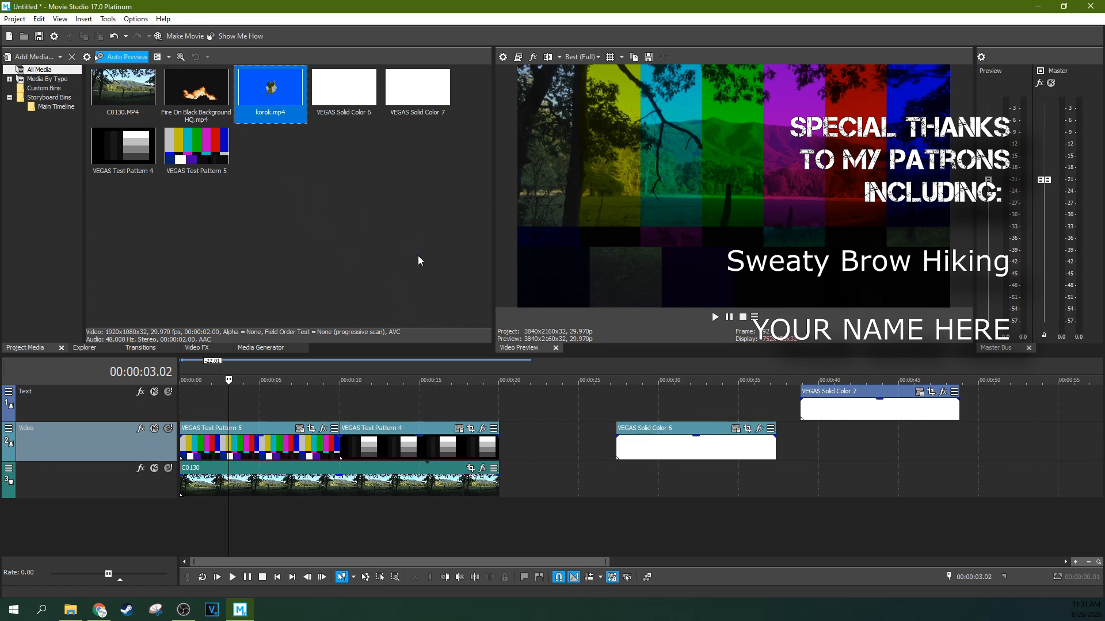
pyautogui.moveTo(454, 322)
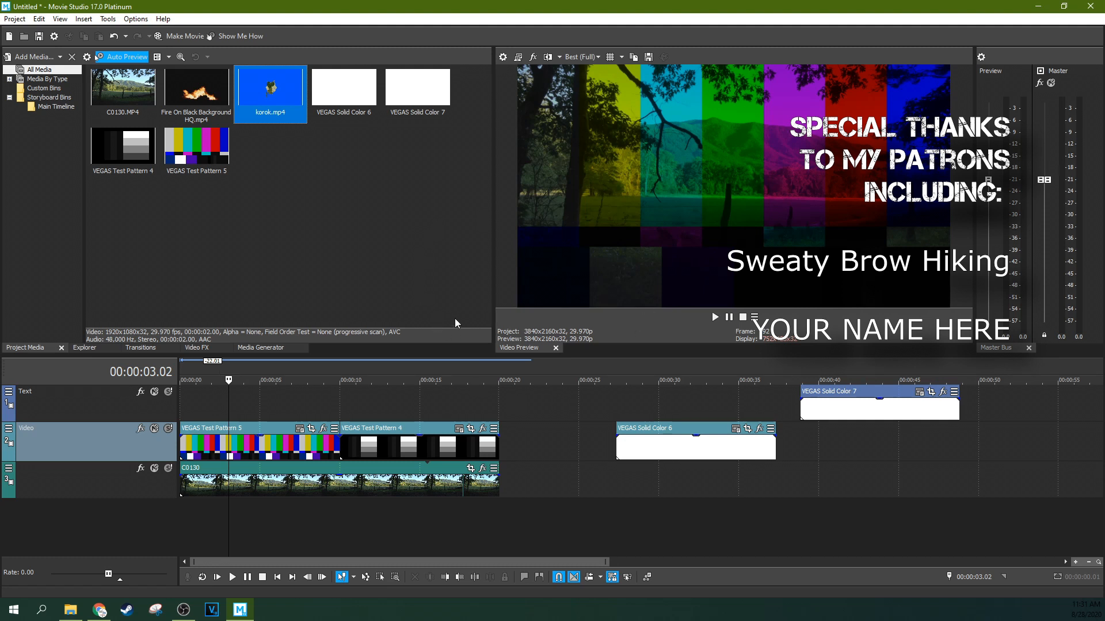